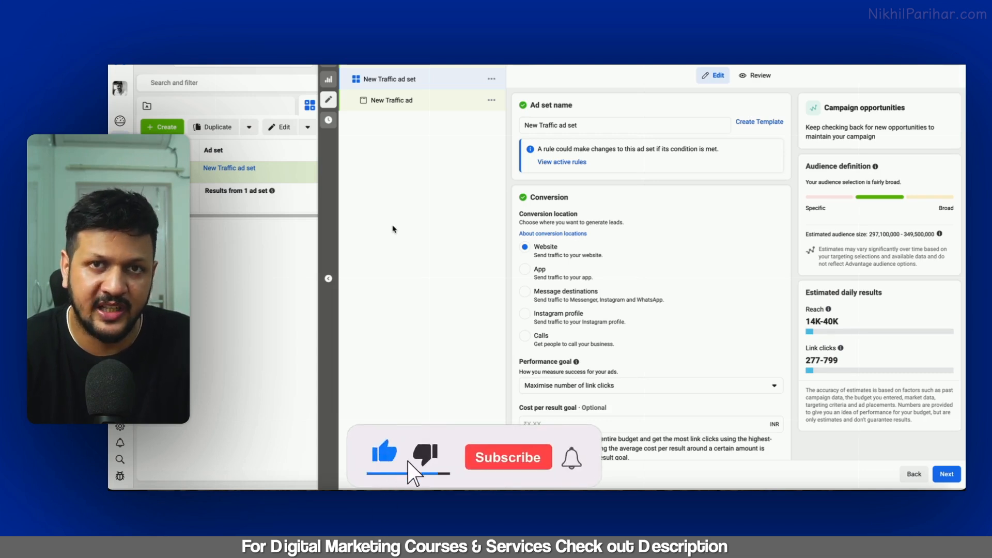
Step: Expand Audience controls and audience suggestions: India, ages 18–65+, all genders, empty detailed targeting
{"action": "left_click", "coordinate": [507, 457]}
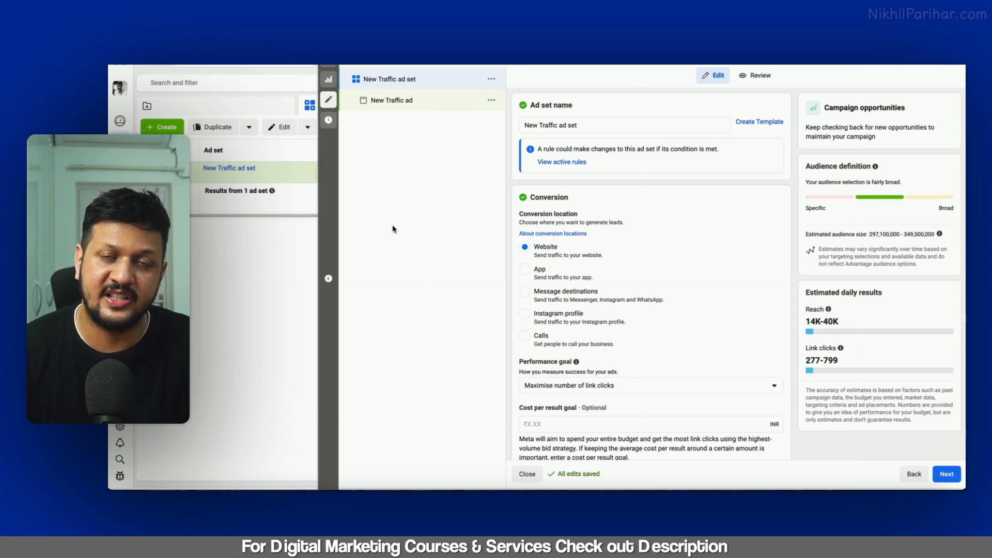
{"action": "mouse_move", "coordinate": [456, 212]}
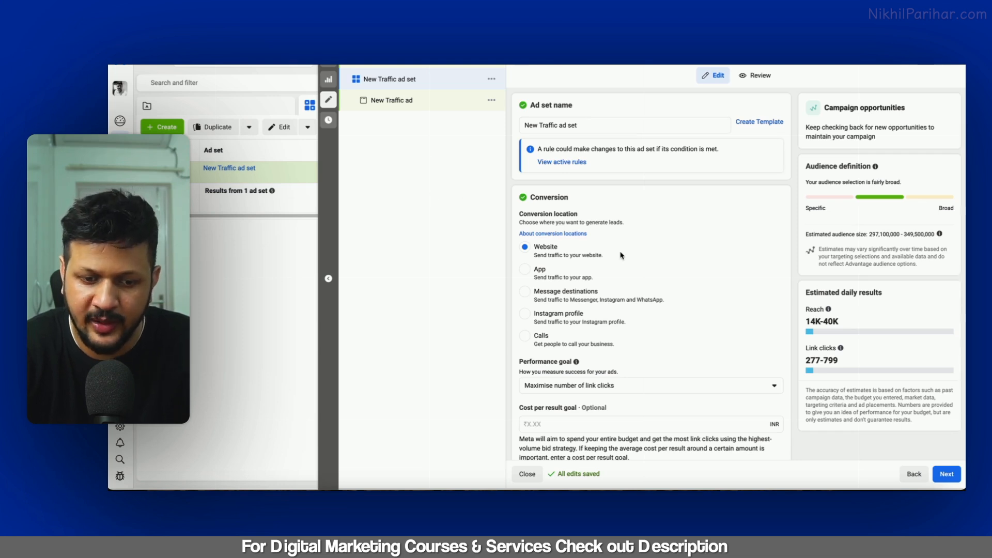
{"action": "scroll", "scroll_direction": "down", "scroll_amount": 3}
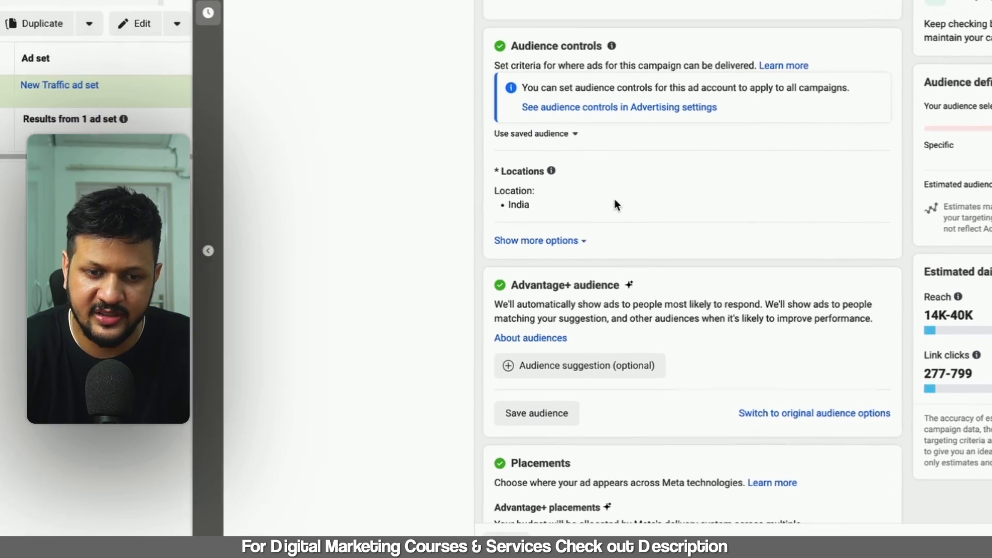
{"action": "left_click", "coordinate": [537, 241]}
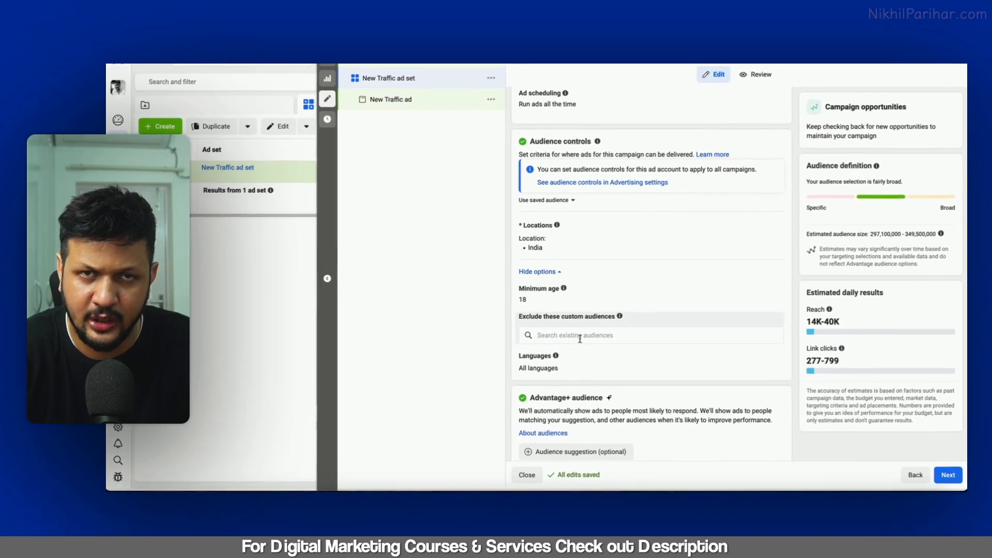
{"action": "scroll", "scroll_direction": "down", "scroll_amount": 3}
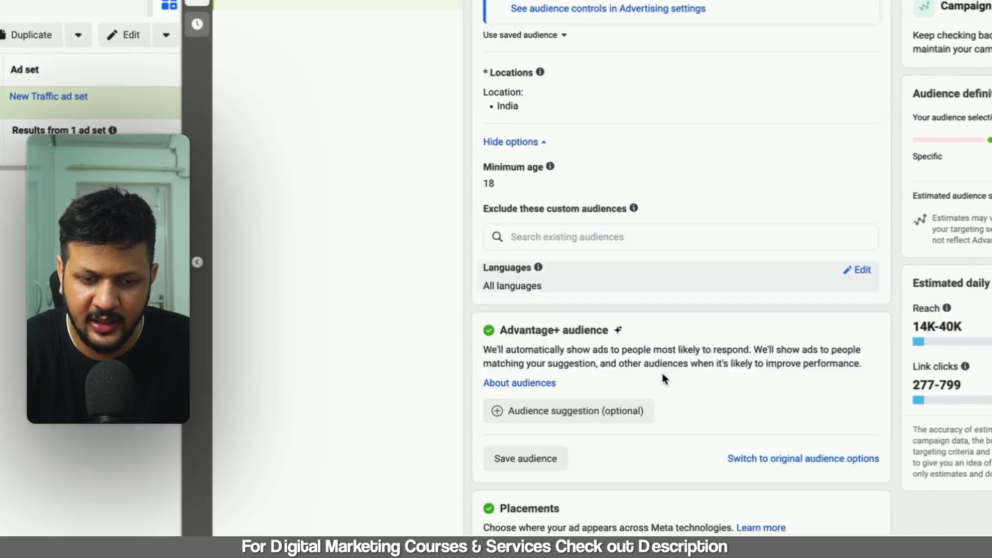
{"action": "scroll", "scroll_direction": "down", "scroll_amount": 3}
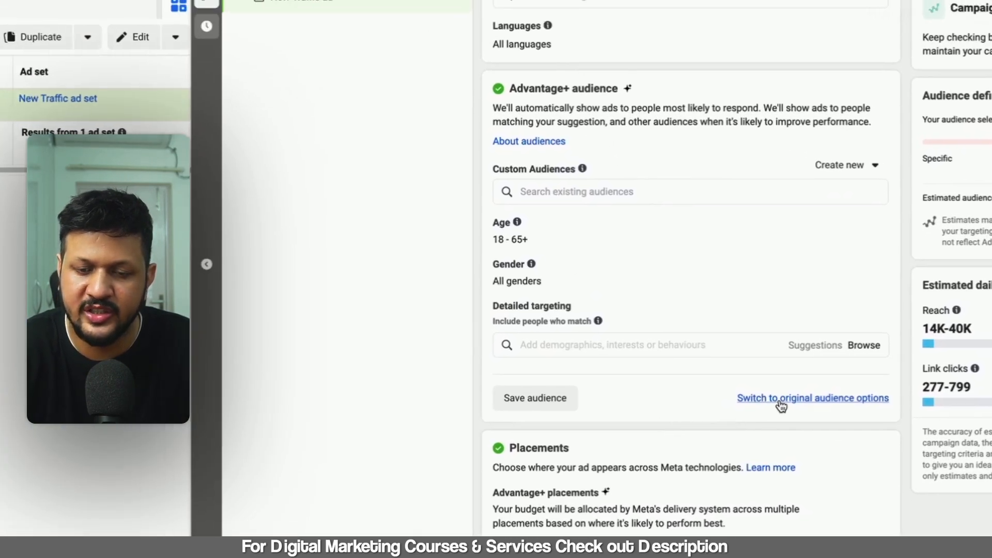
Step: Switch to original audience options and confirm using the original audience in the popup
{"action": "left_click", "coordinate": [812, 398]}
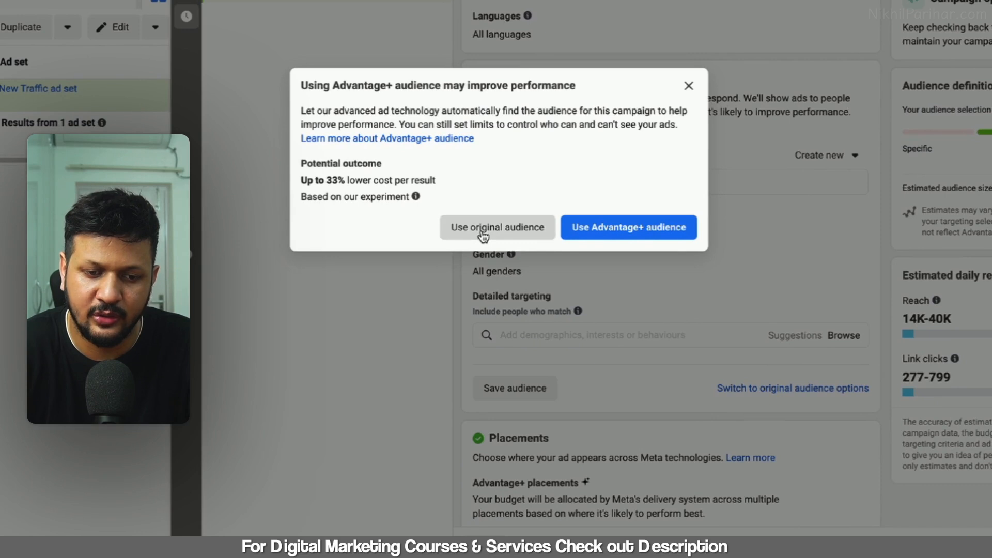
{"action": "left_click", "coordinate": [497, 227]}
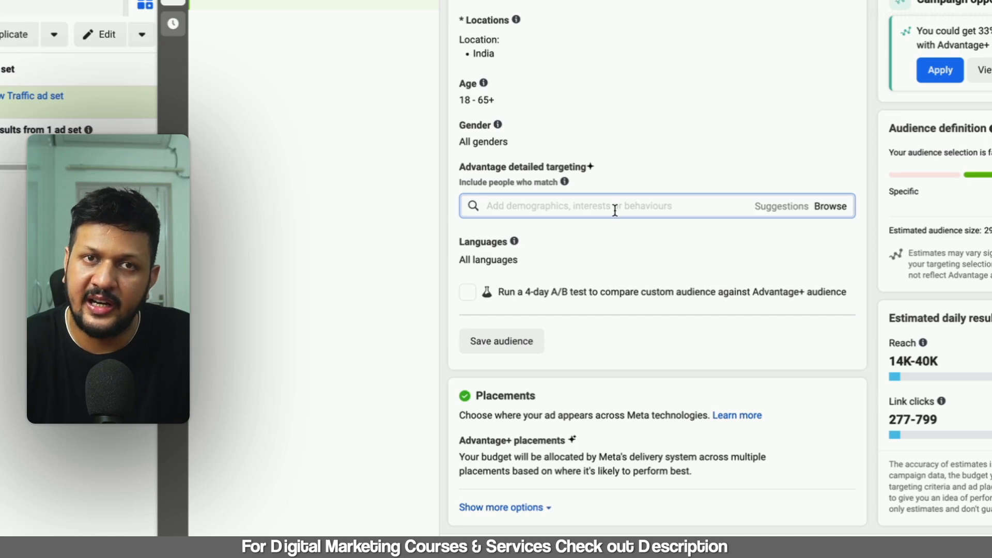
{"action": "mouse_move", "coordinate": [593, 222]}
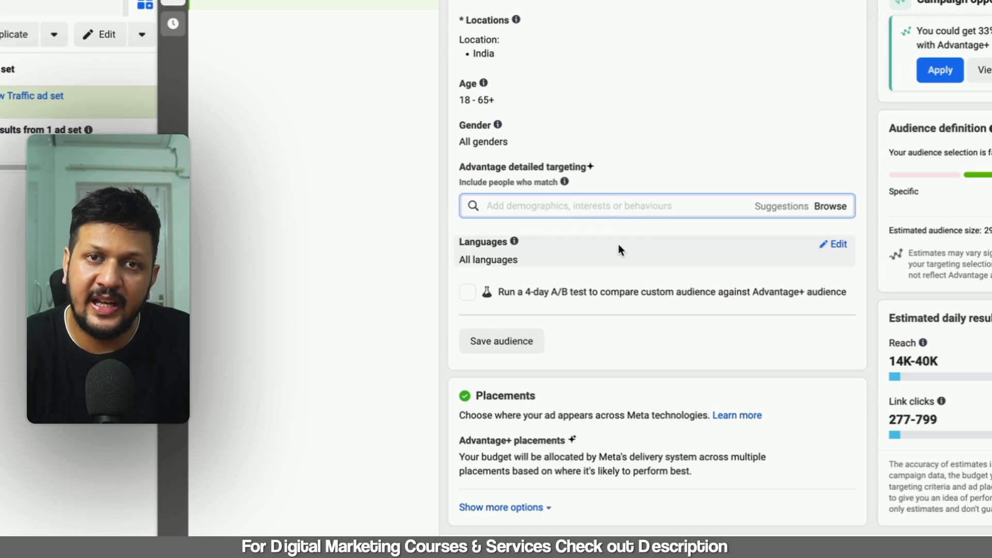
{"action": "mouse_move", "coordinate": [634, 243]}
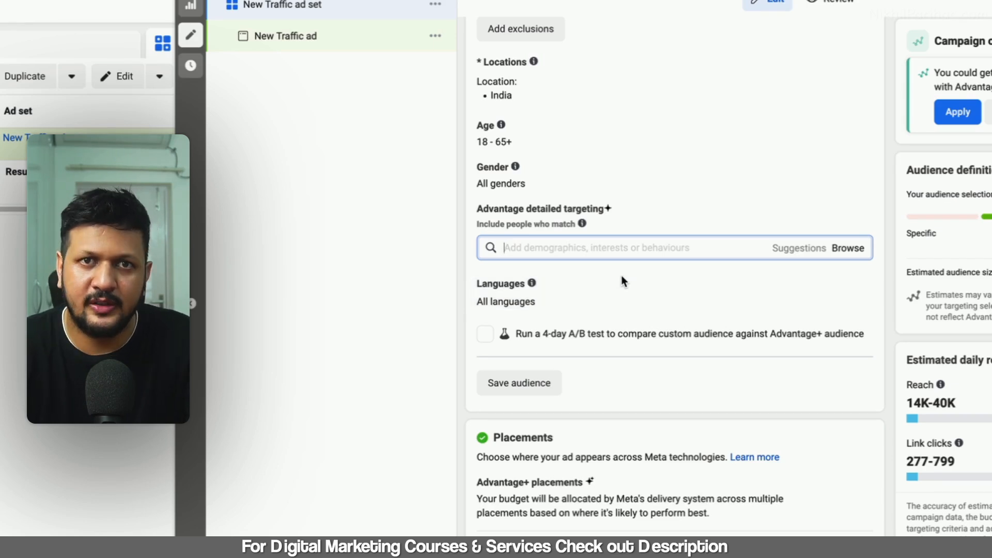
{"action": "scroll", "scroll_direction": "down", "scroll_amount": 3}
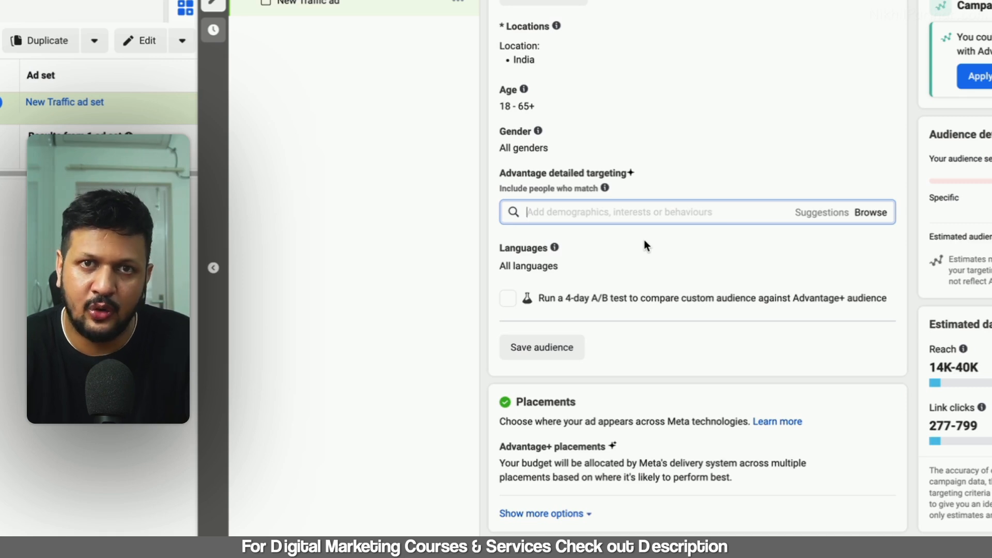
{"action": "scroll", "scroll_direction": "down", "scroll_amount": 3}
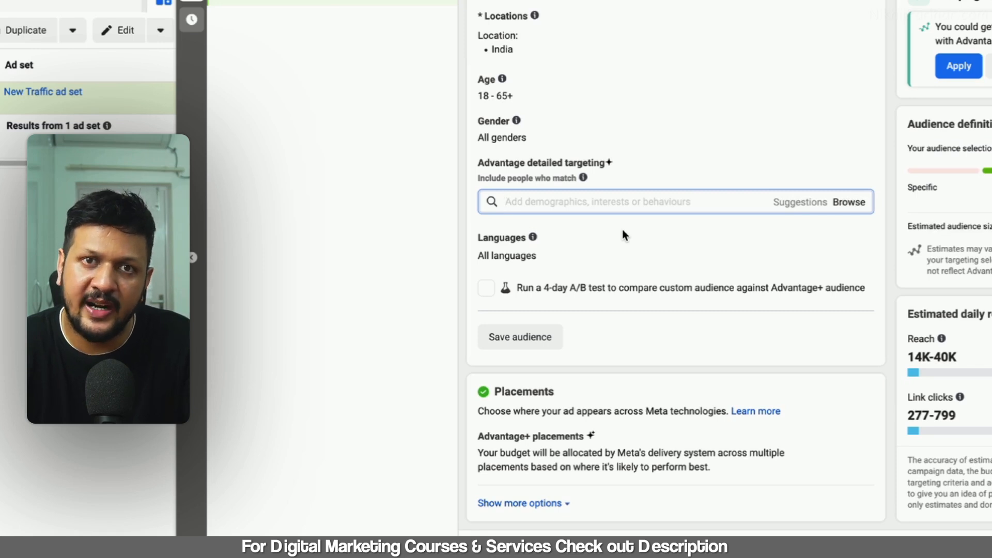
{"action": "left_click", "coordinate": [632, 201]}
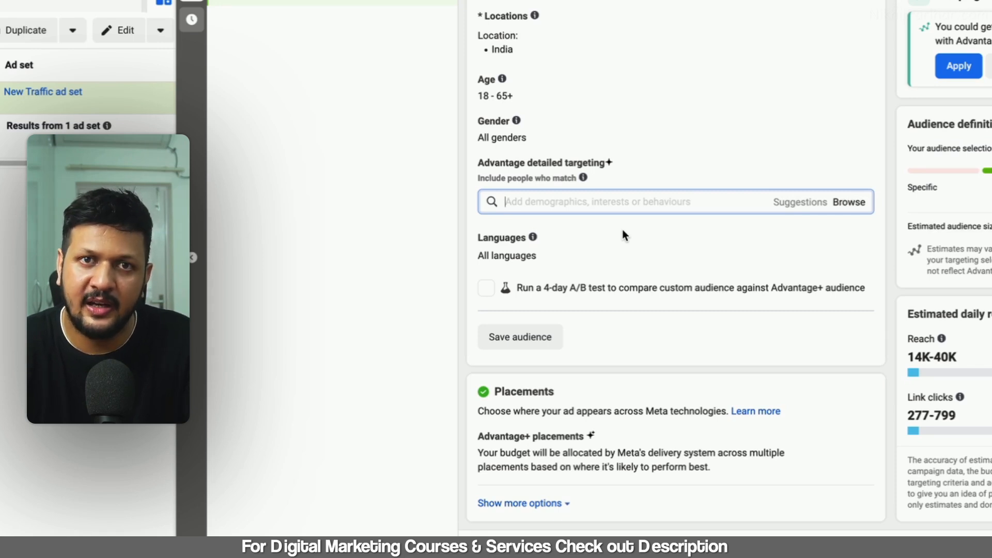